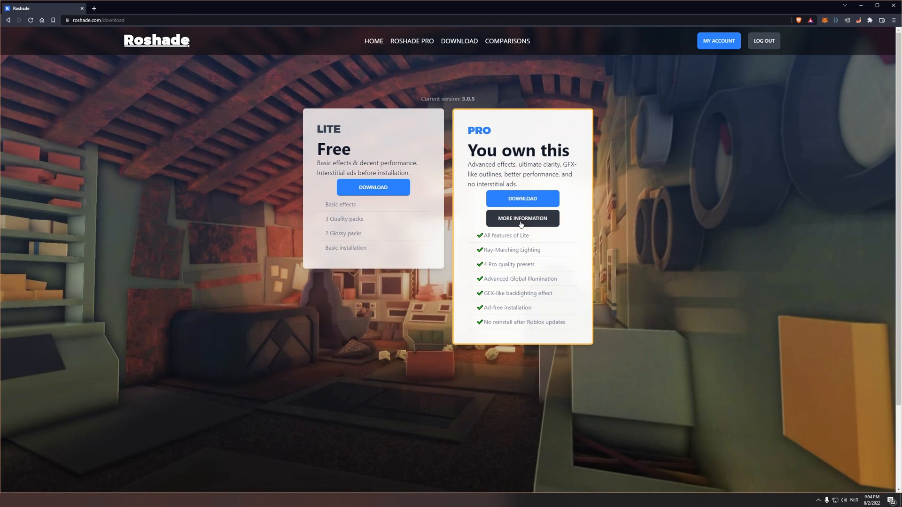
Step: Open the Roshade Pro information page and start the Pro download
left_click(521, 218)
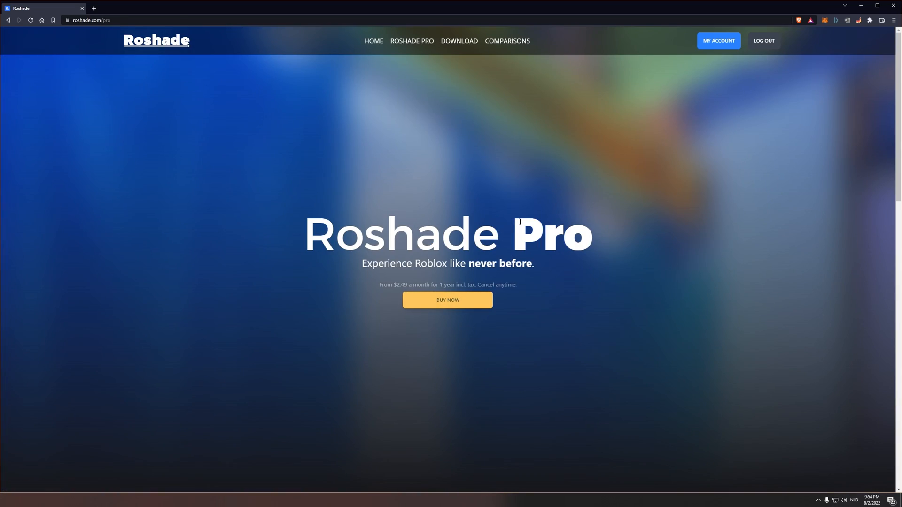
left_click(447, 299)
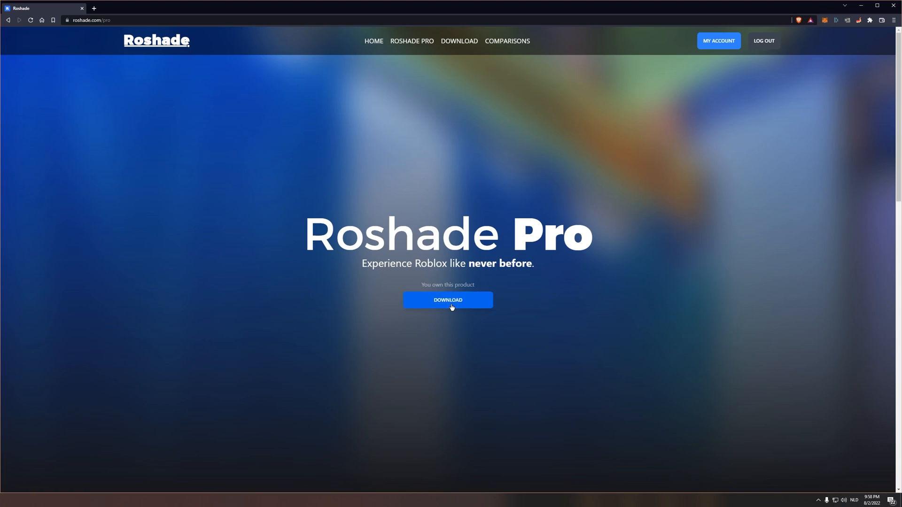
left_click(448, 300)
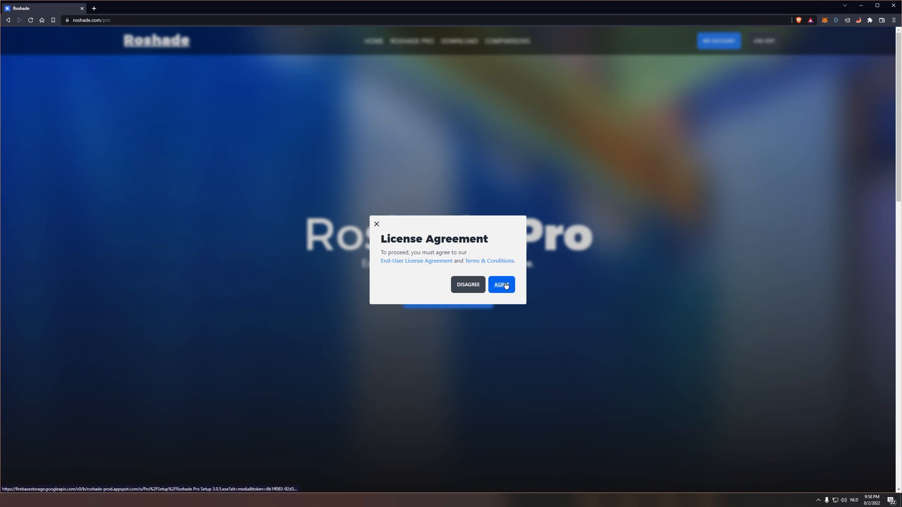
Step: Accept the license agreement and save the Roshade Pro setup file to Downloads
left_click(502, 284)
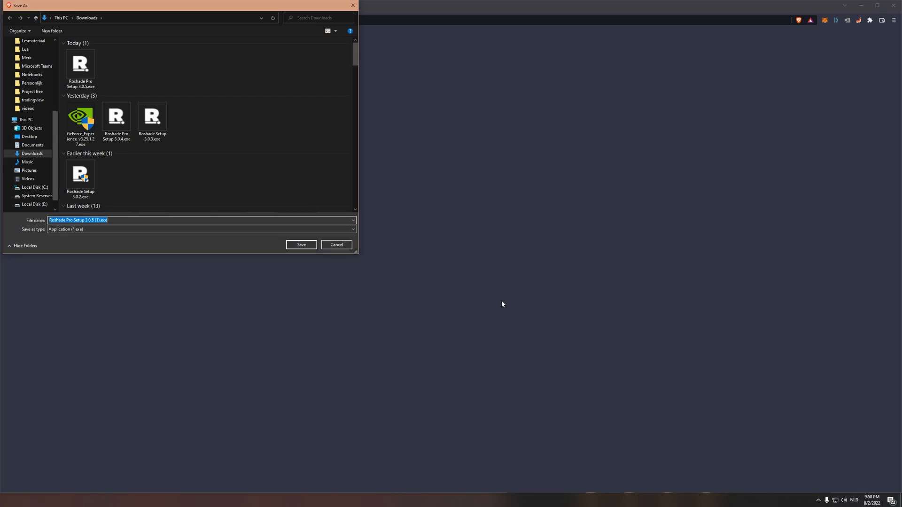
left_click(301, 244)
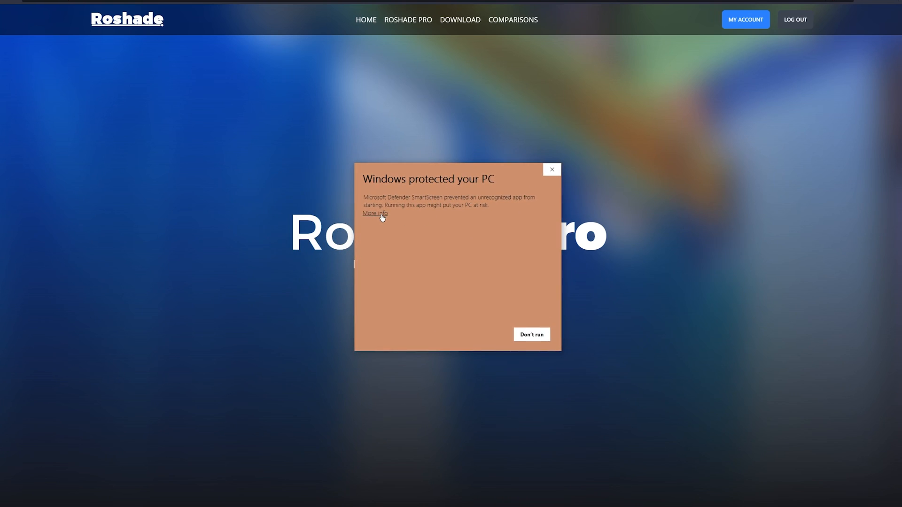
Step: Run the installer despite SmartScreen, begin installing, and set End as the shader toggle key
left_click(374, 213)
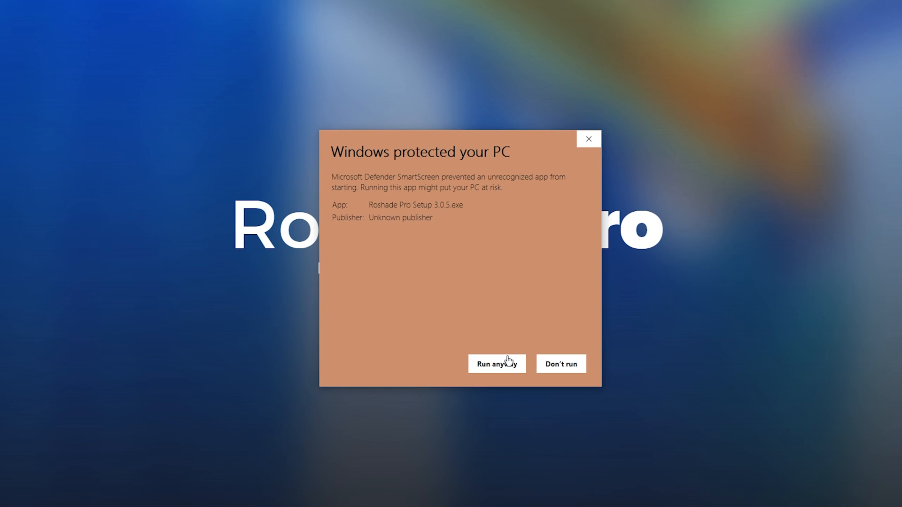
left_click(496, 364)
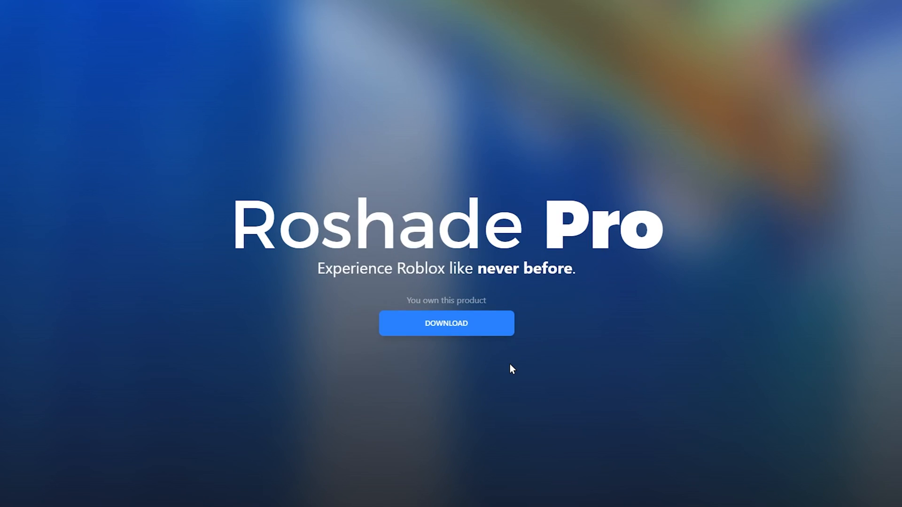
left_click(445, 323)
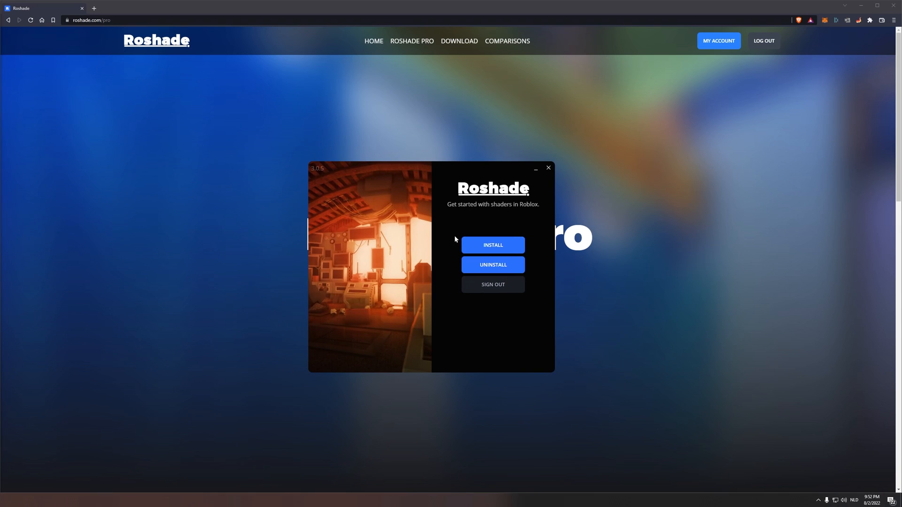
mouse_move(483, 275)
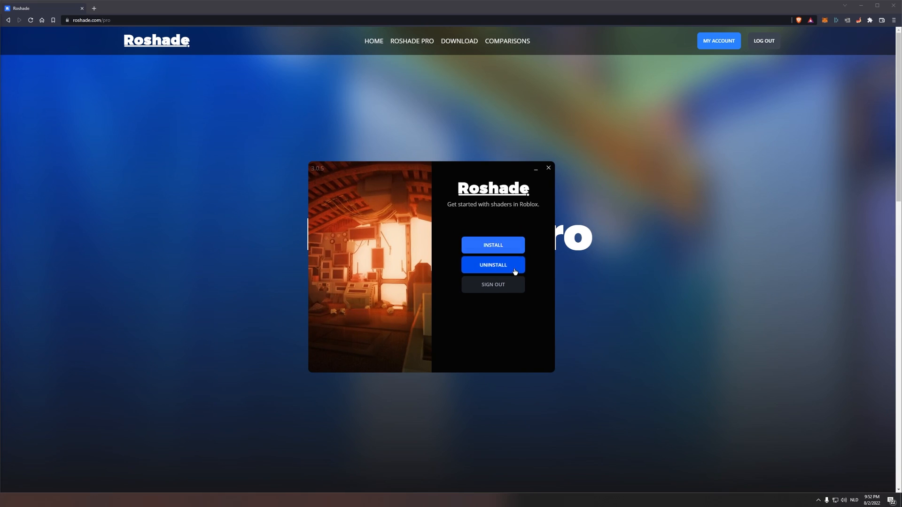
left_click(492, 245)
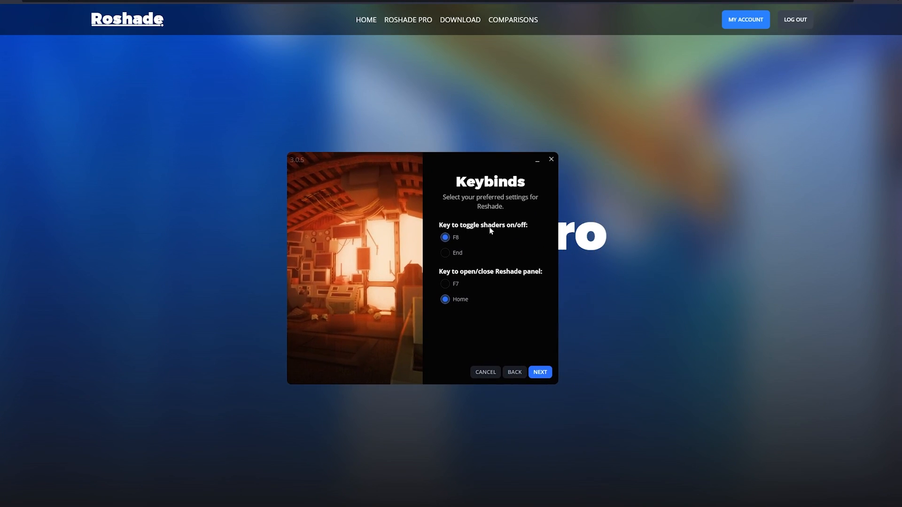
left_click(445, 253)
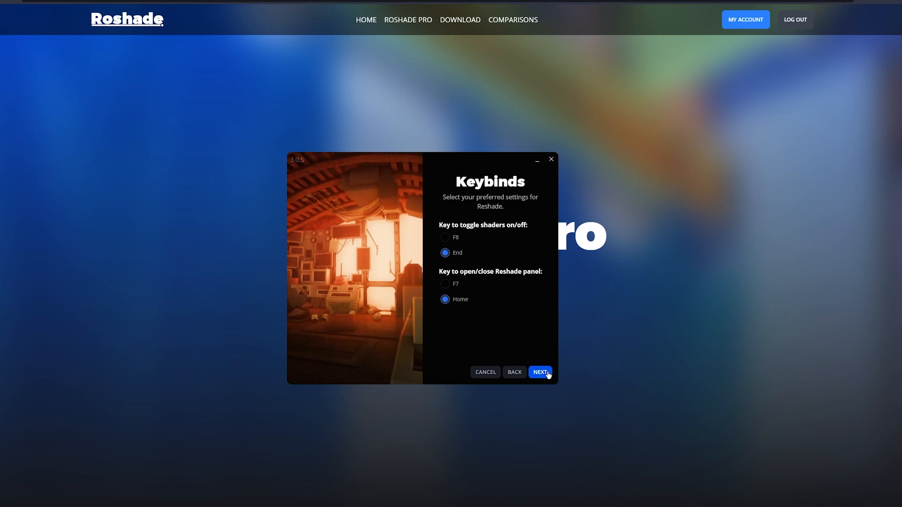
Step: Keep every preset checked in the preset list and install them all
left_click(540, 372)
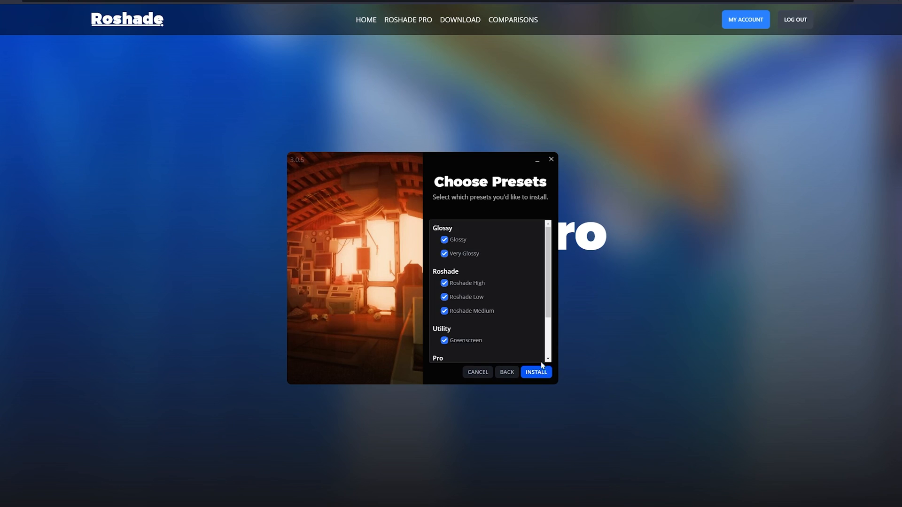
scroll("down", 3)
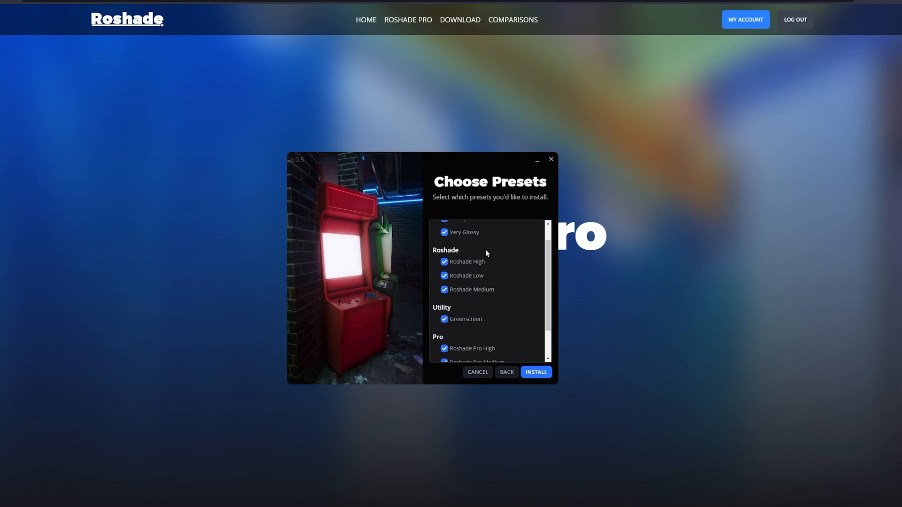
scroll("down", 3)
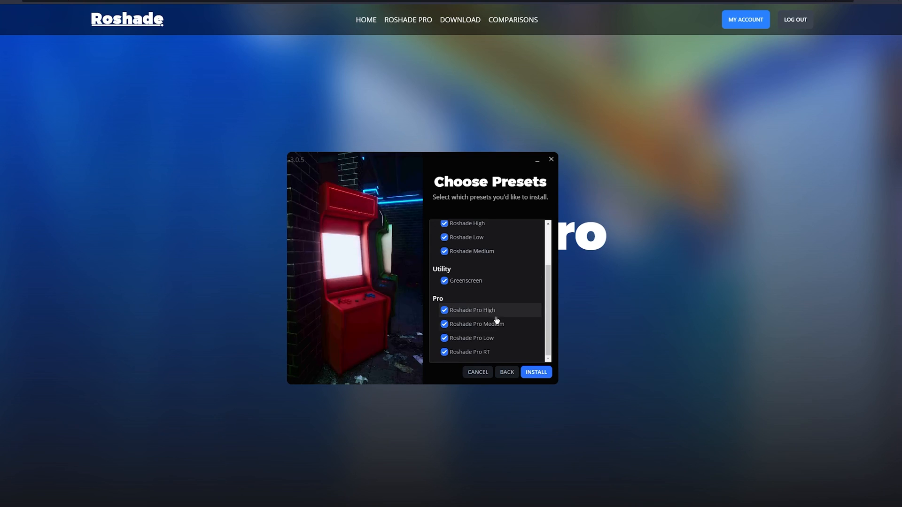
left_click(535, 372)
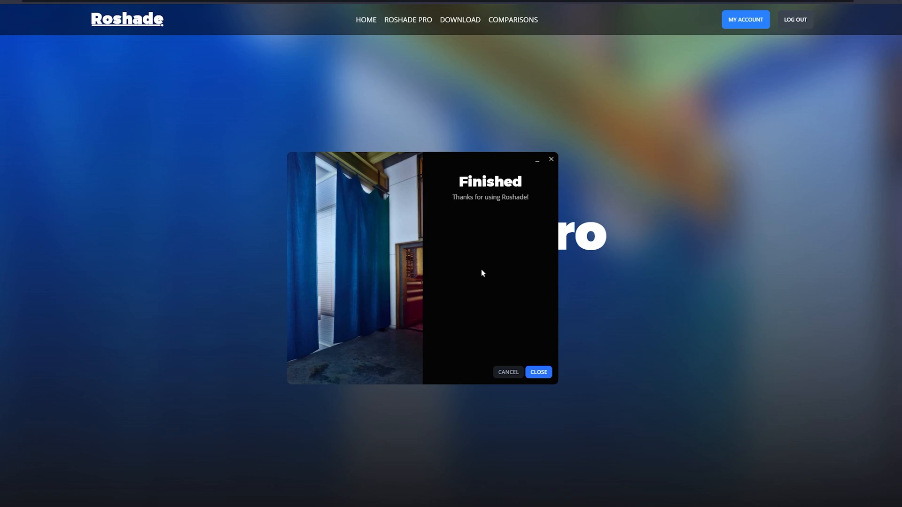
Step: Close the finished installer and bring up the in-game menu in Roblox
left_click(537, 372)
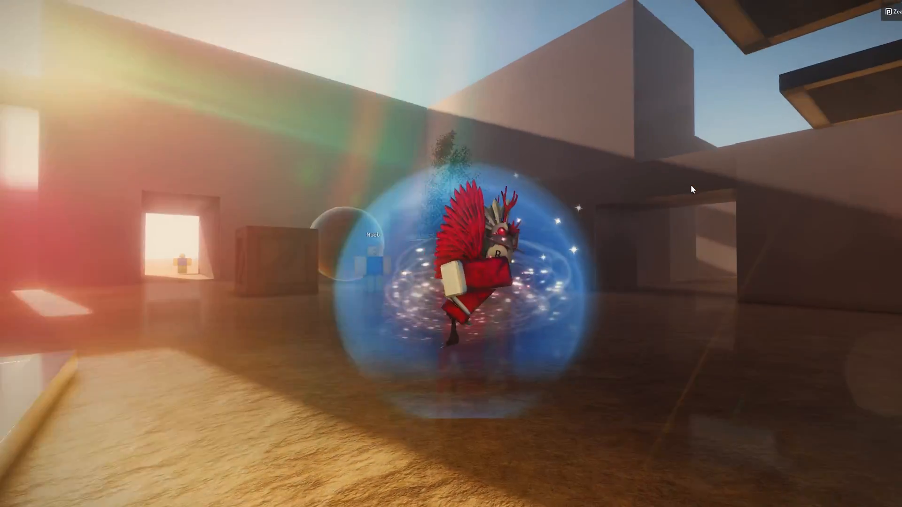
key("Escape")
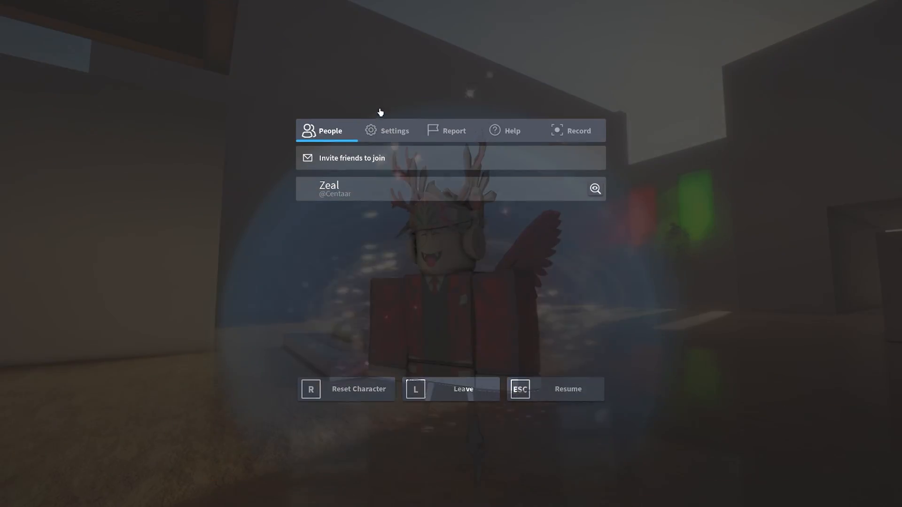
left_click(395, 130)
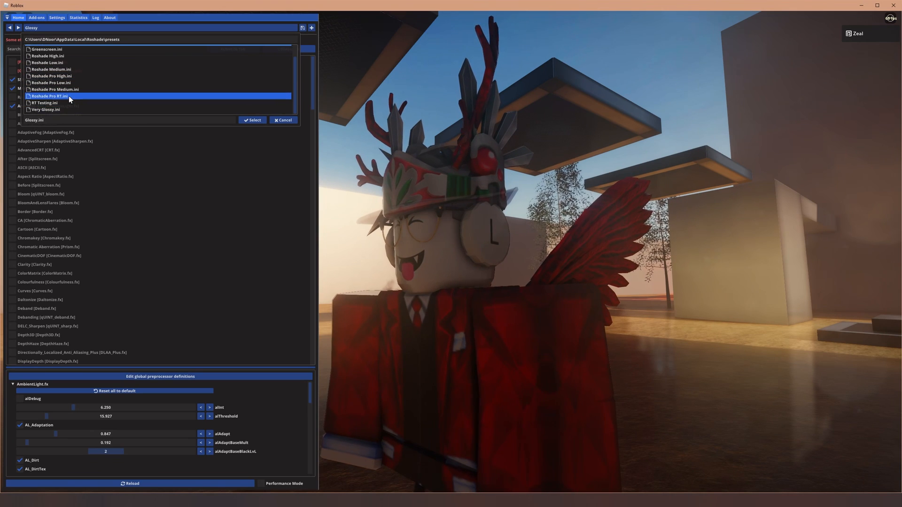
Step: Load the Very Glossy preset from the presets folder in the Roshade panel
left_click(252, 120)
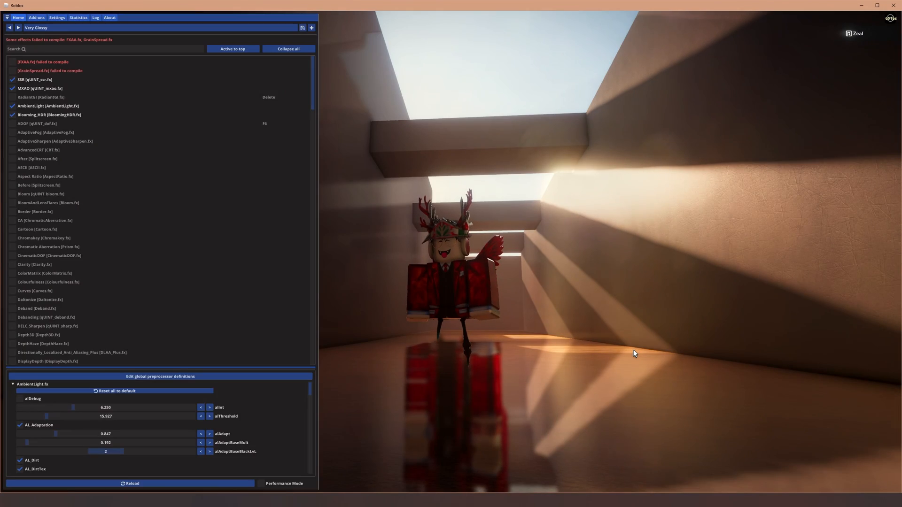
Step: Switch the active shader preset to Roshade Pro High
key("End")
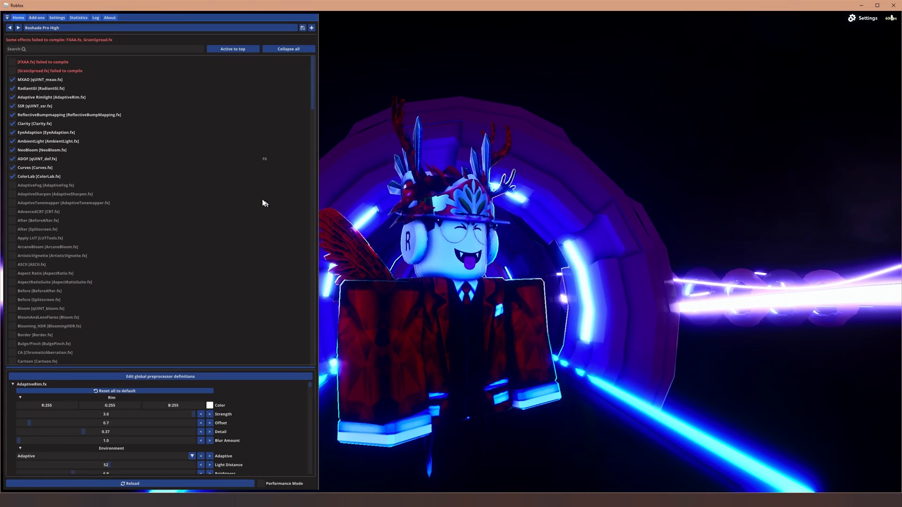
Step: Search 'over' and enable the Overlay [Overlay.fx] effect
type("over")
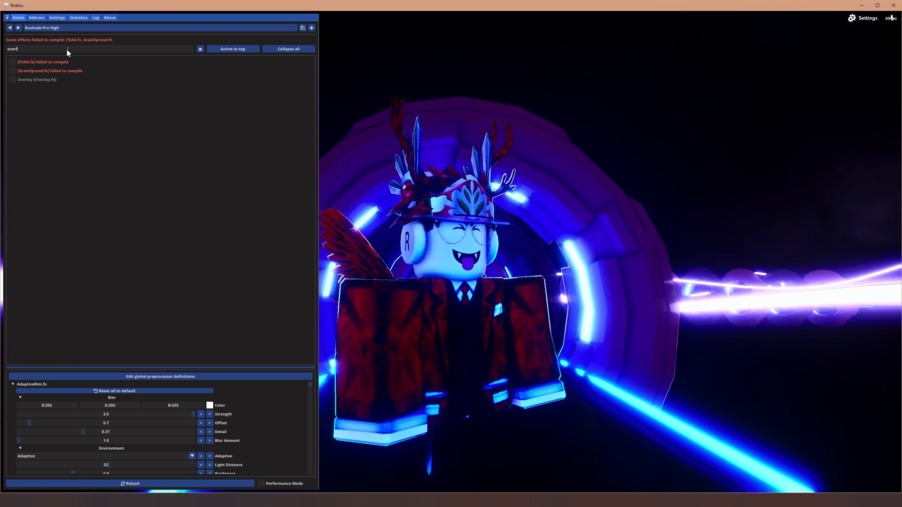
left_click(11, 80)
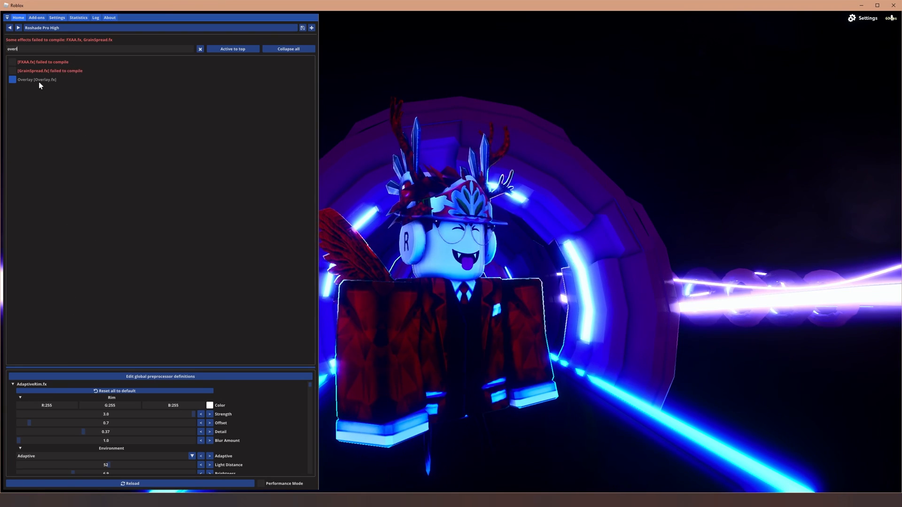
left_click(12, 80)
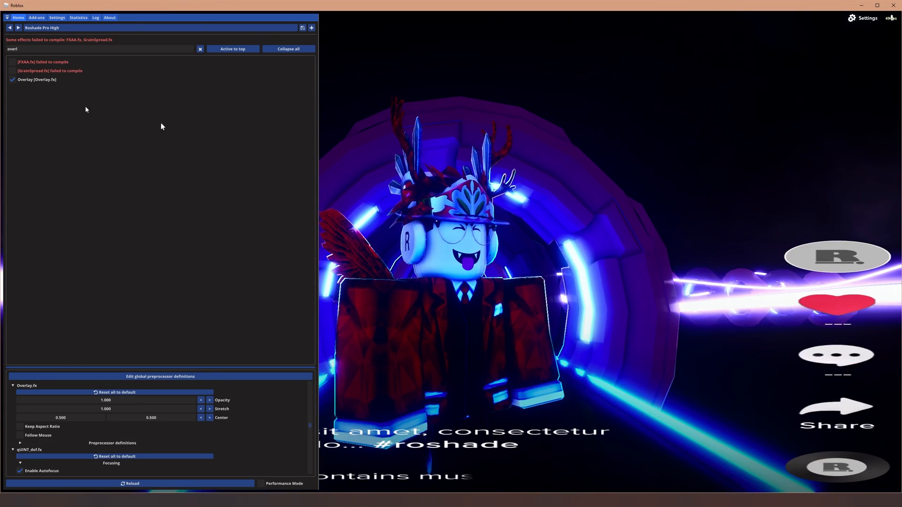